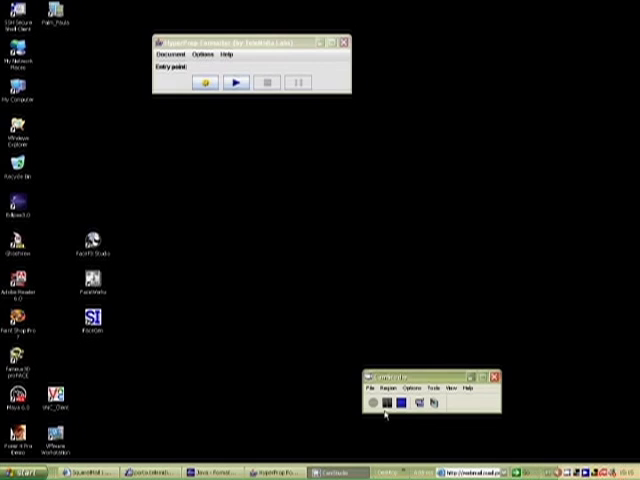
Start playback of the presentation so the talking-head avatar appears beside the Outline slide
click(233, 83)
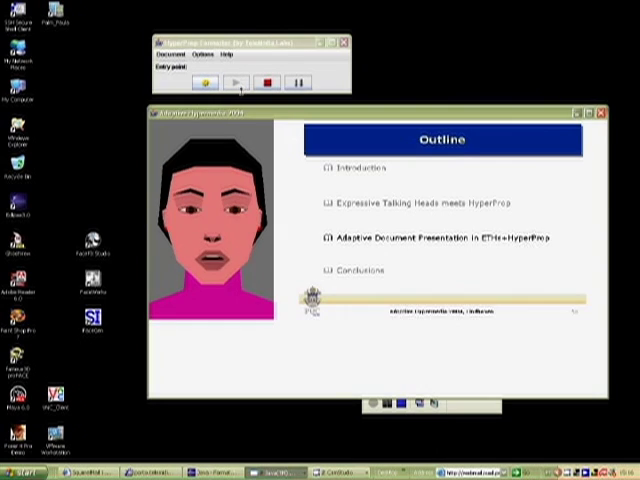